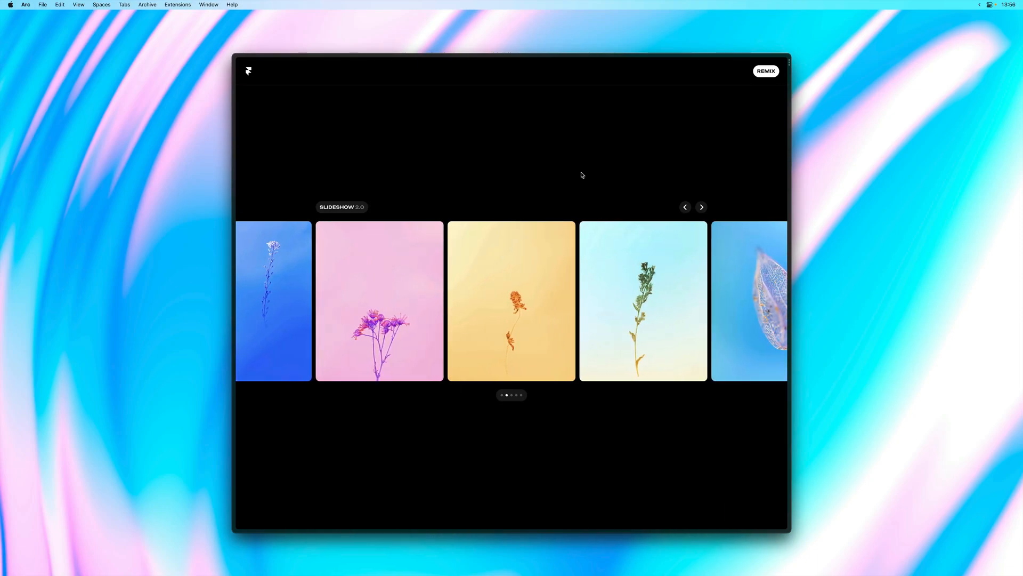
Cycle the flower slideshow in the preview using its arrows and sideways drags
{"action": "left_click", "coordinate": [701, 207]}
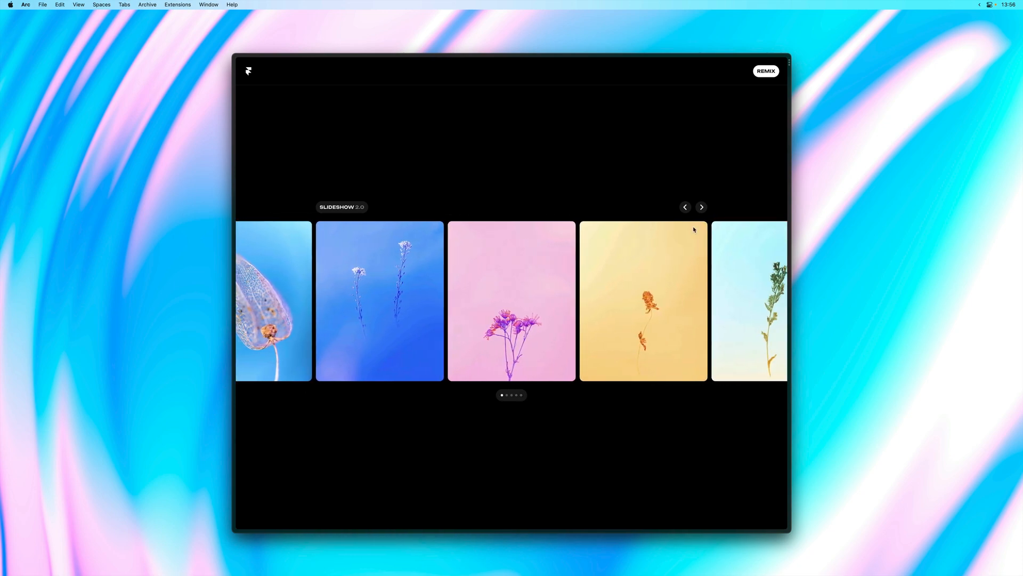
{"action": "left_click", "coordinate": [702, 207]}
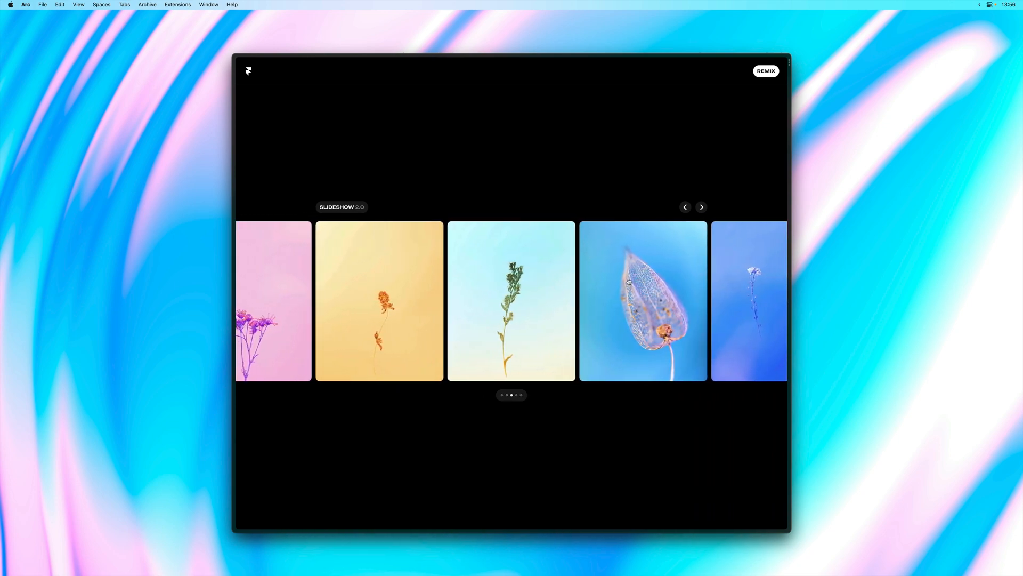
{"action": "left_click", "coordinate": [701, 207]}
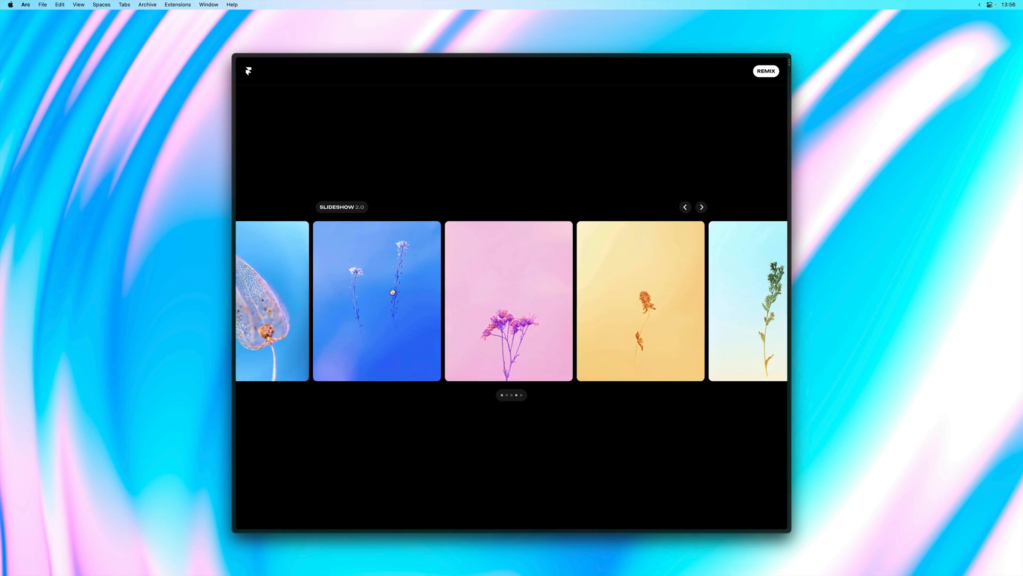
{"action": "left_click", "coordinate": [702, 207]}
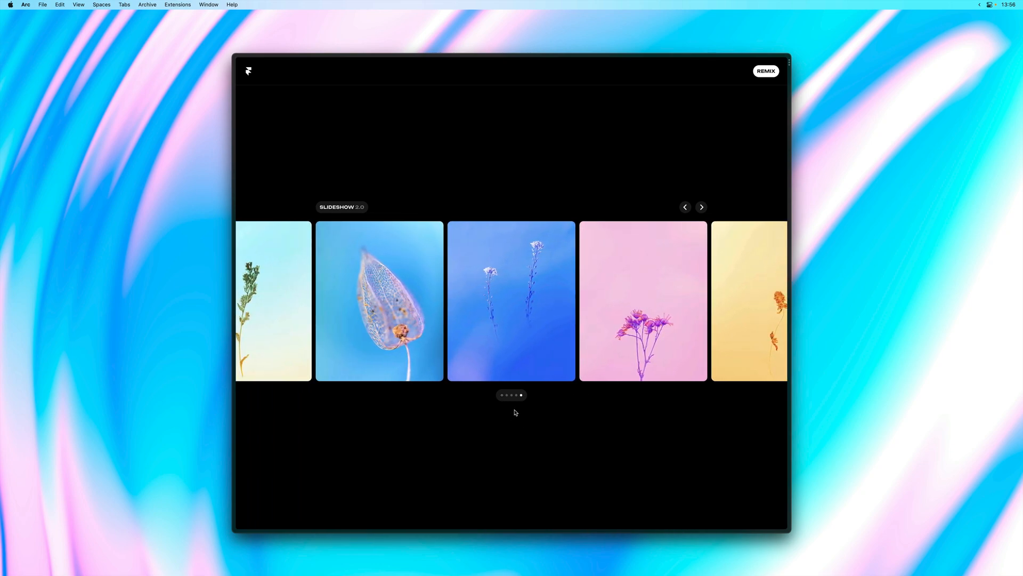
{"action": "left_click", "coordinate": [702, 207]}
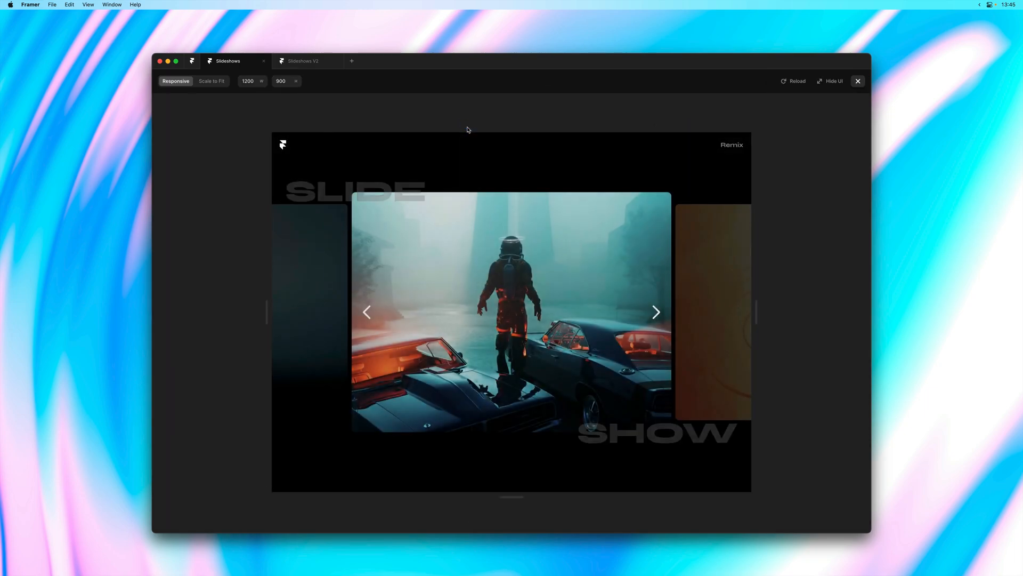
Advance the astronaut slideshow through its four slides, then close the preview
{"action": "left_click", "coordinate": [656, 312]}
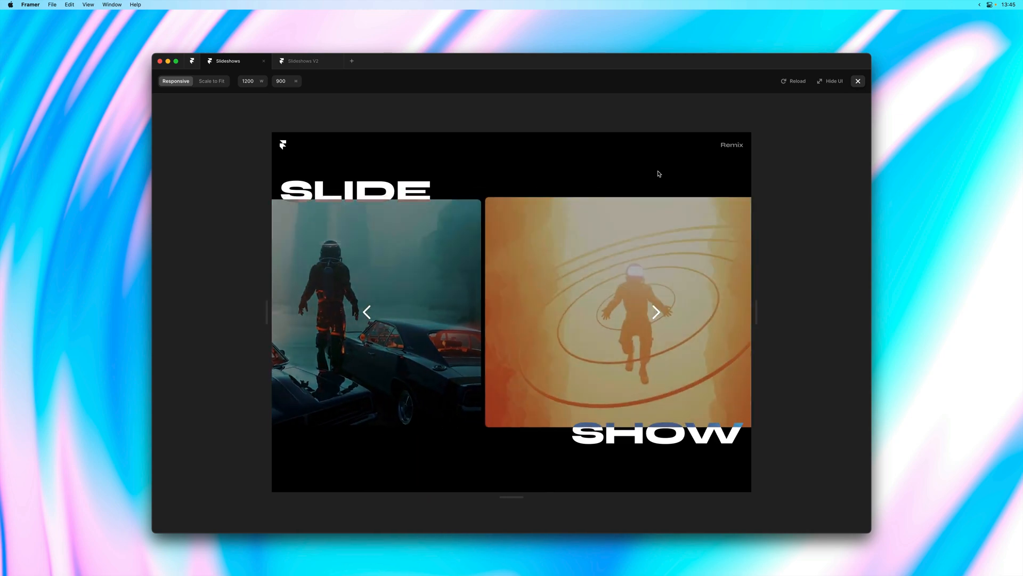
{"action": "left_click", "coordinate": [656, 313]}
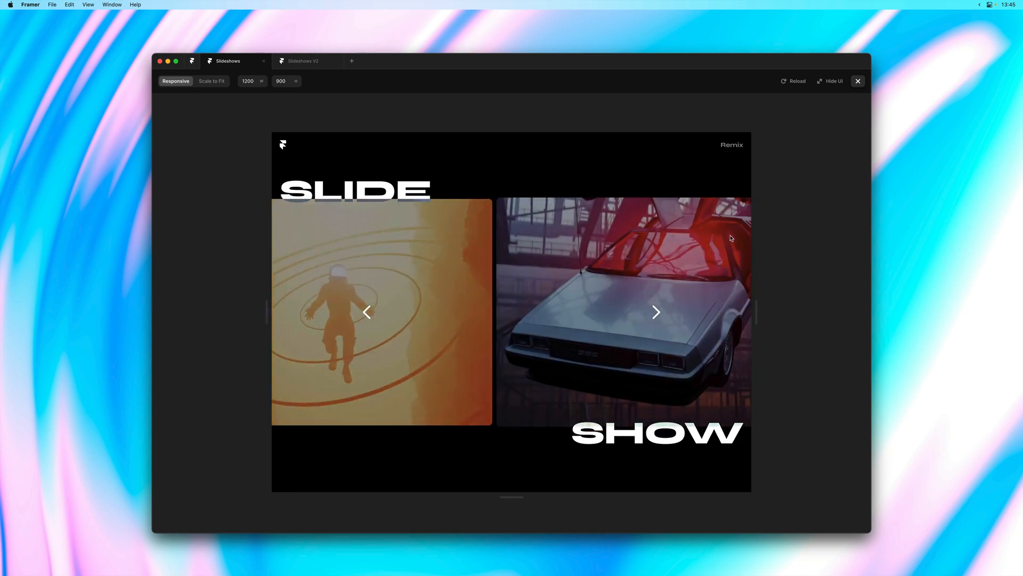
{"action": "left_click", "coordinate": [656, 313]}
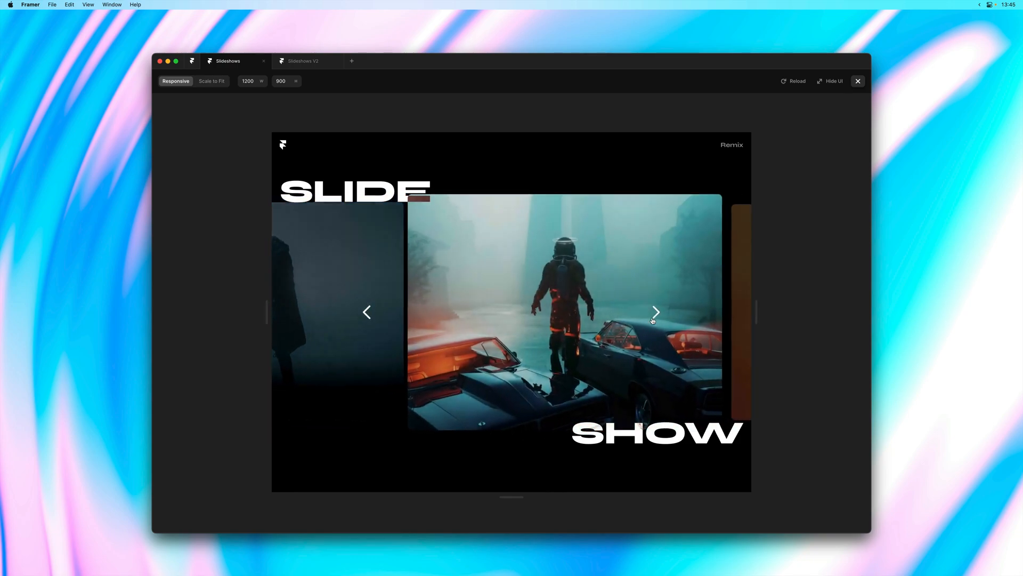
{"action": "left_click", "coordinate": [656, 312]}
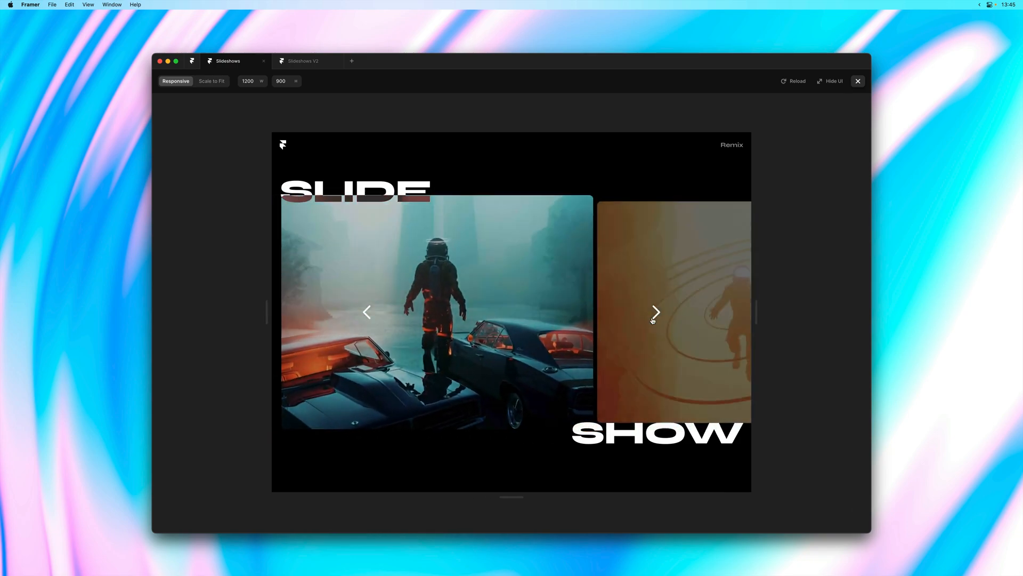
{"action": "left_click", "coordinate": [655, 312]}
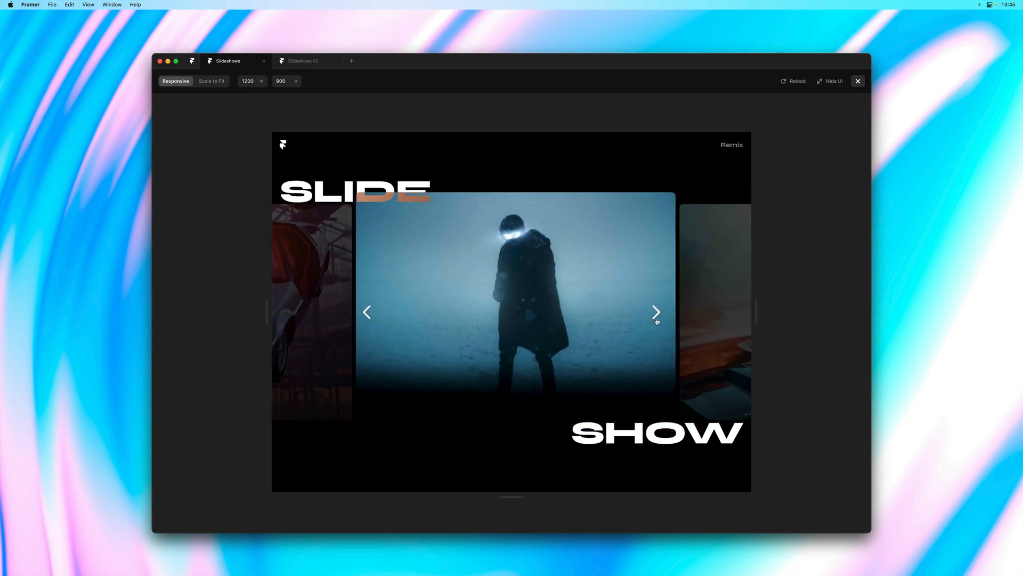
{"action": "left_click", "coordinate": [656, 313]}
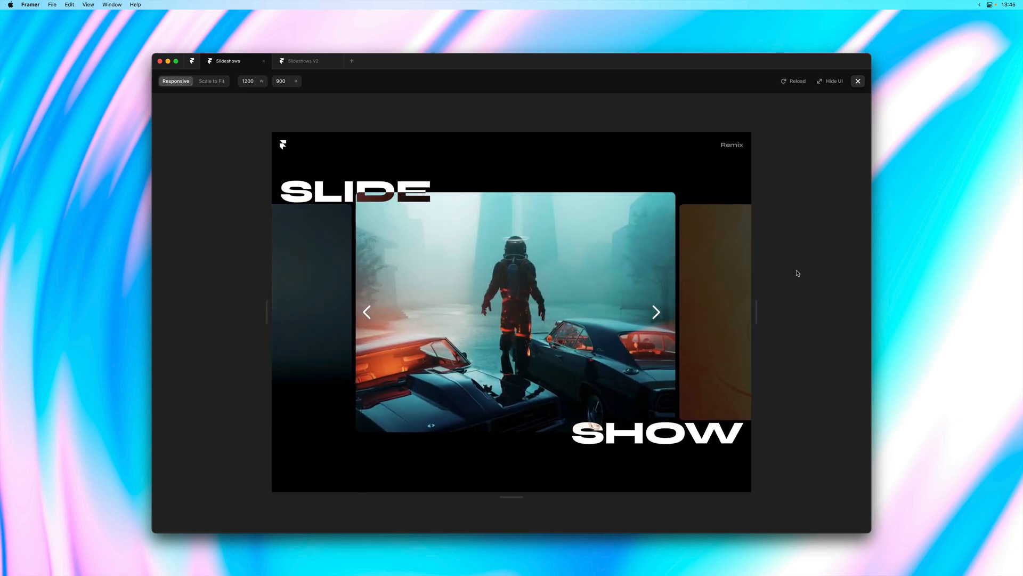
{"action": "left_click", "coordinate": [857, 81]}
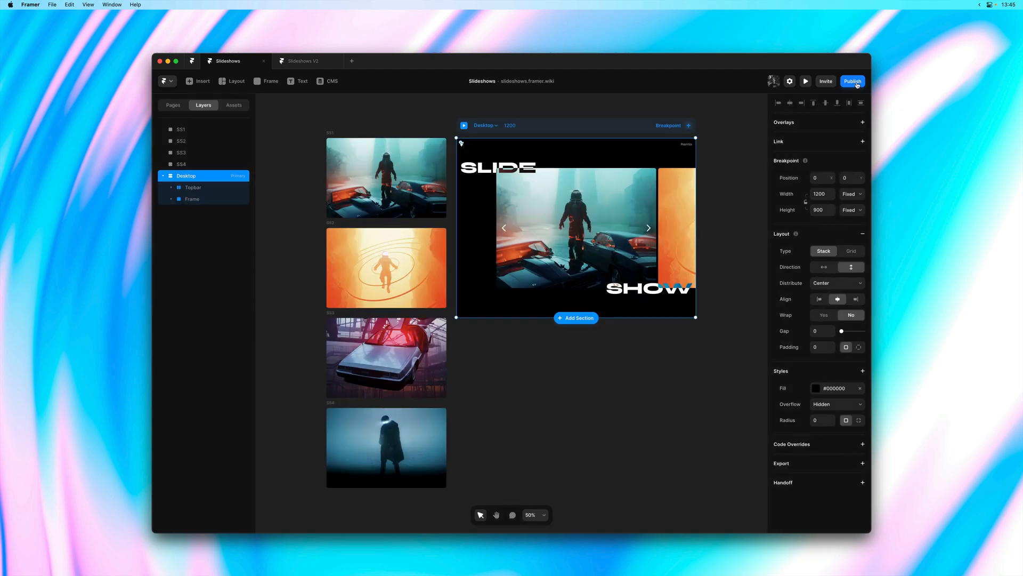
Update the selected Slideshow component to its latest version from Assets
{"action": "left_click", "coordinate": [575, 227]}
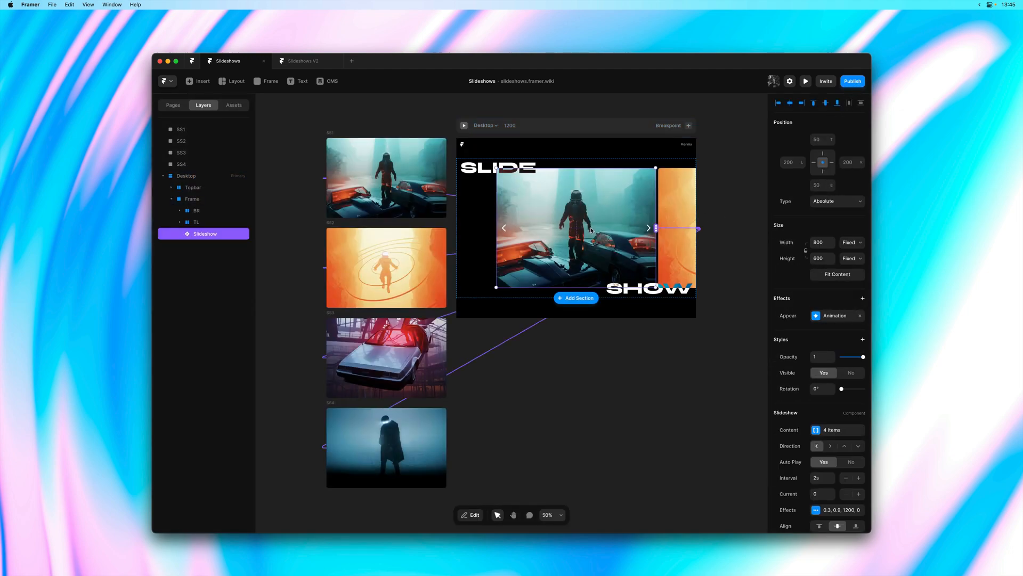
{"action": "left_click", "coordinate": [234, 105]}
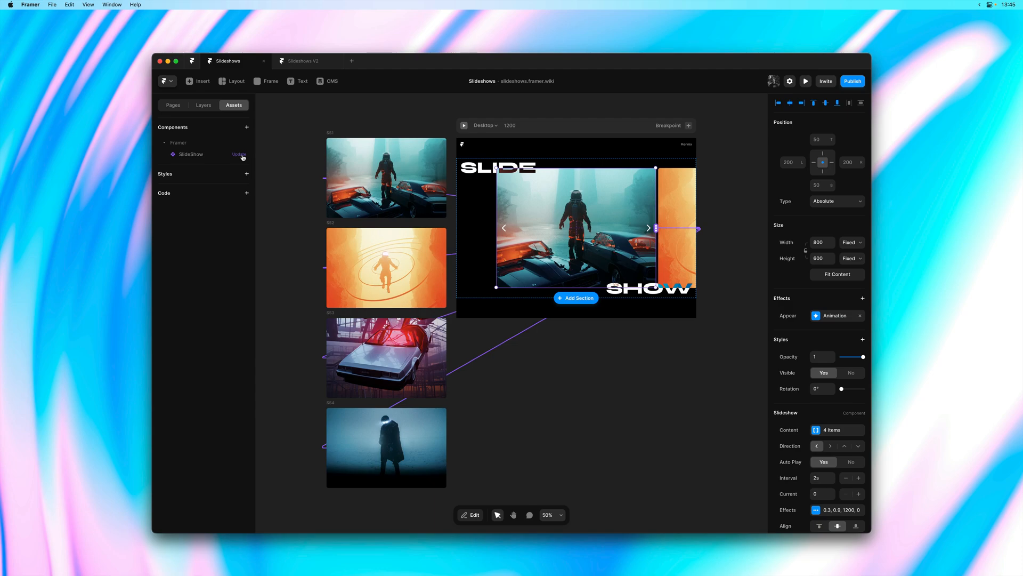
{"action": "left_click", "coordinate": [239, 154]}
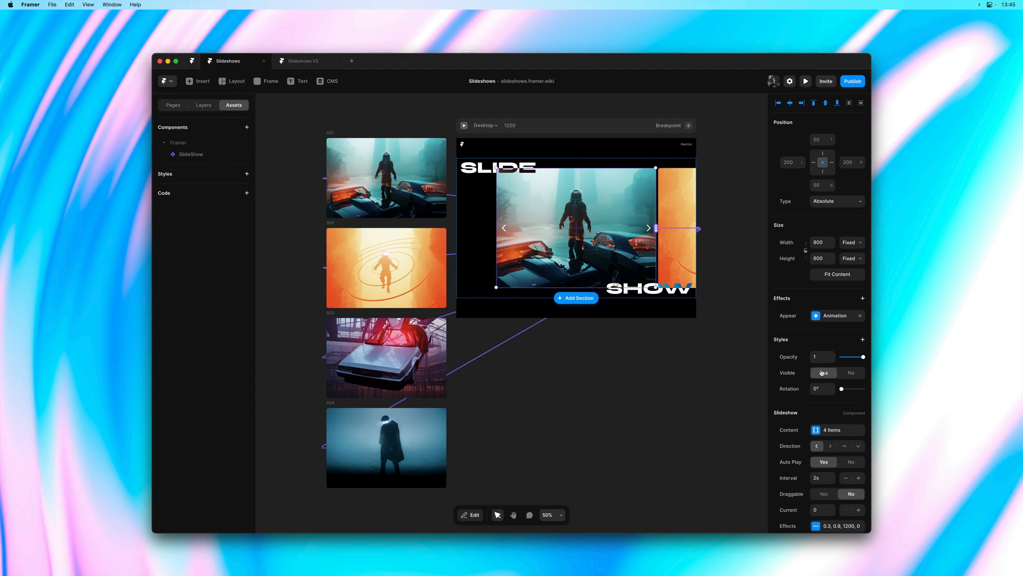
Set the slideshow's Draggable option to Yes and preview the desktop page
{"action": "scroll", "scroll_direction": "down", "scroll_amount": 3}
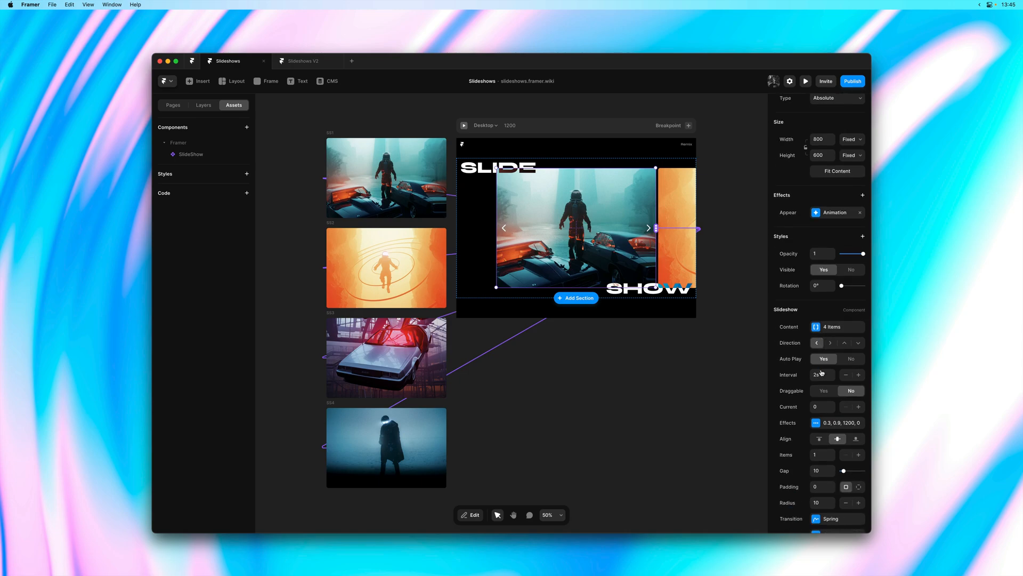
{"action": "scroll", "scroll_direction": "down", "scroll_amount": 3}
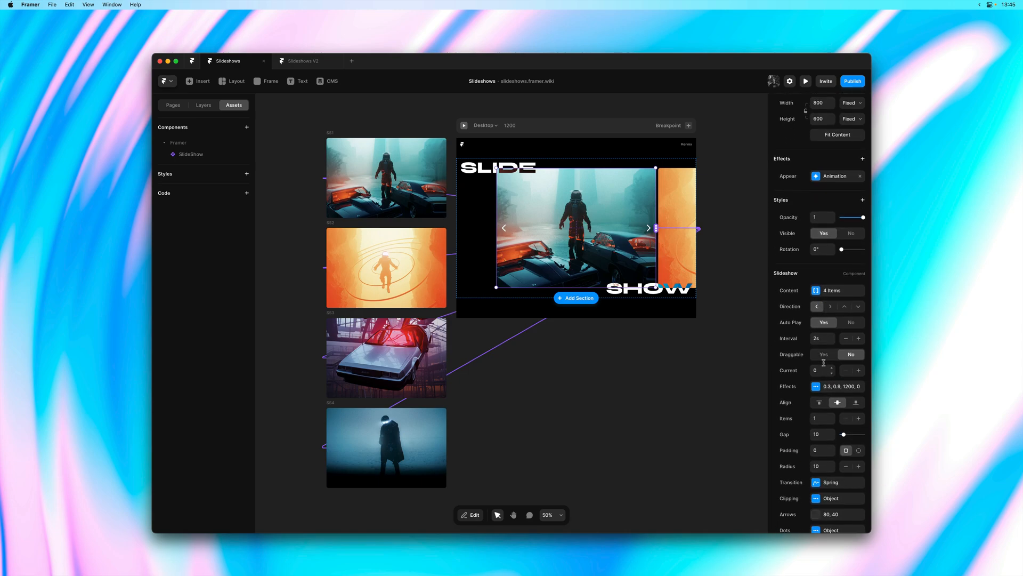
{"action": "left_click", "coordinate": [824, 354]}
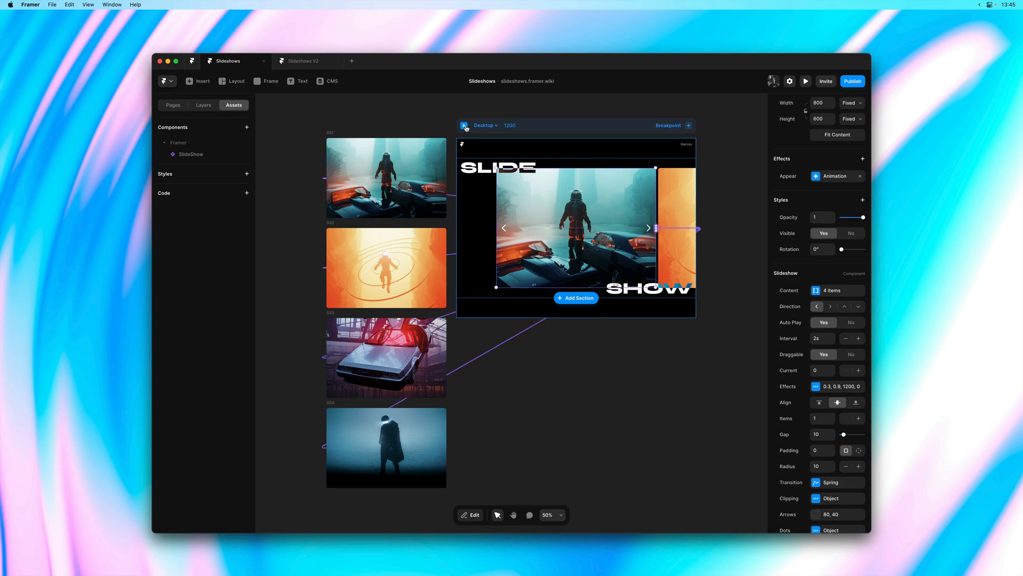
{"action": "left_click", "coordinate": [805, 81]}
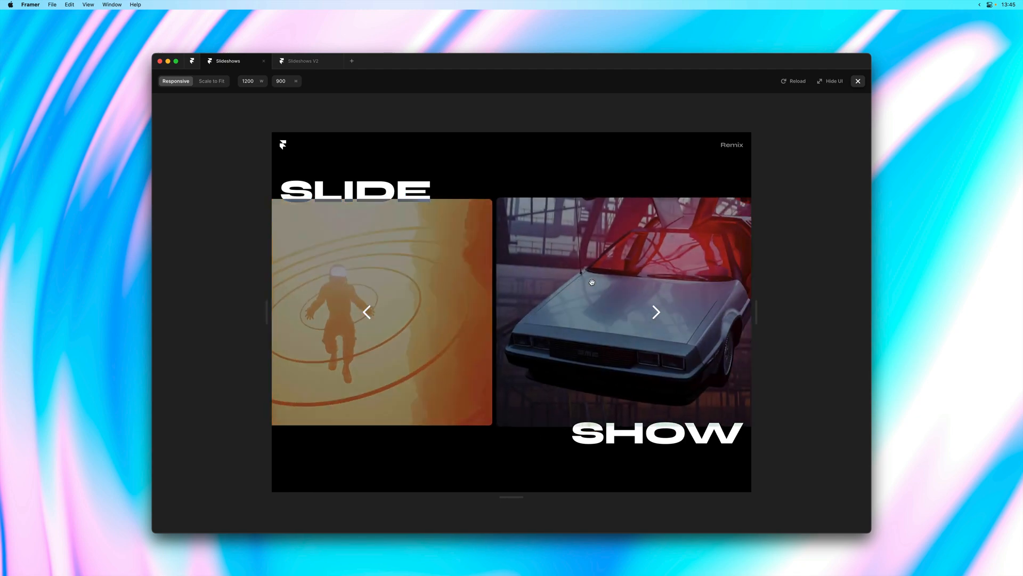
Drag the slides back and forth and use the arrow in preview, then close it
{"action": "left_click", "coordinate": [655, 311]}
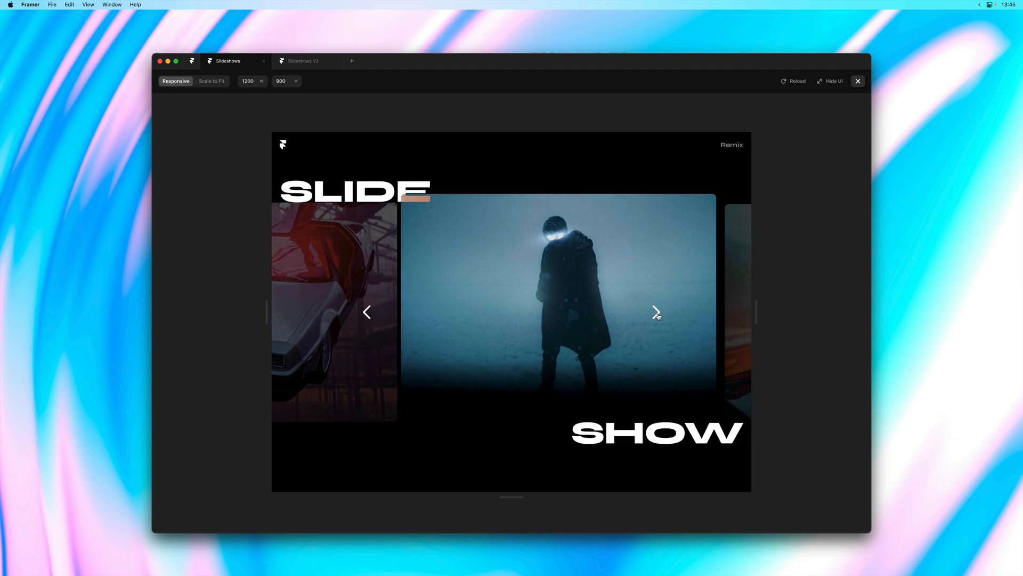
{"action": "left_click", "coordinate": [657, 311]}
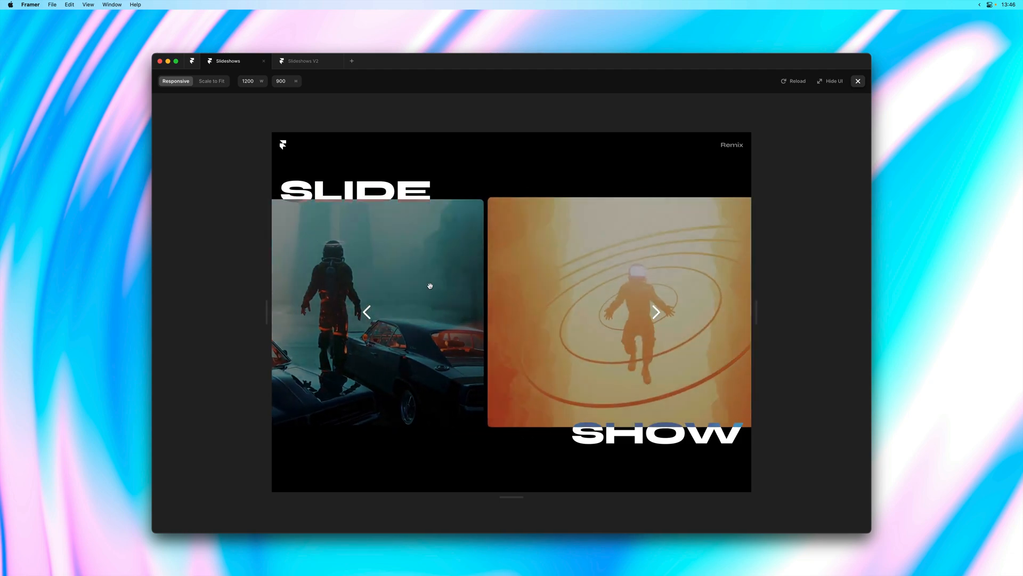
{"action": "left_click", "coordinate": [656, 313]}
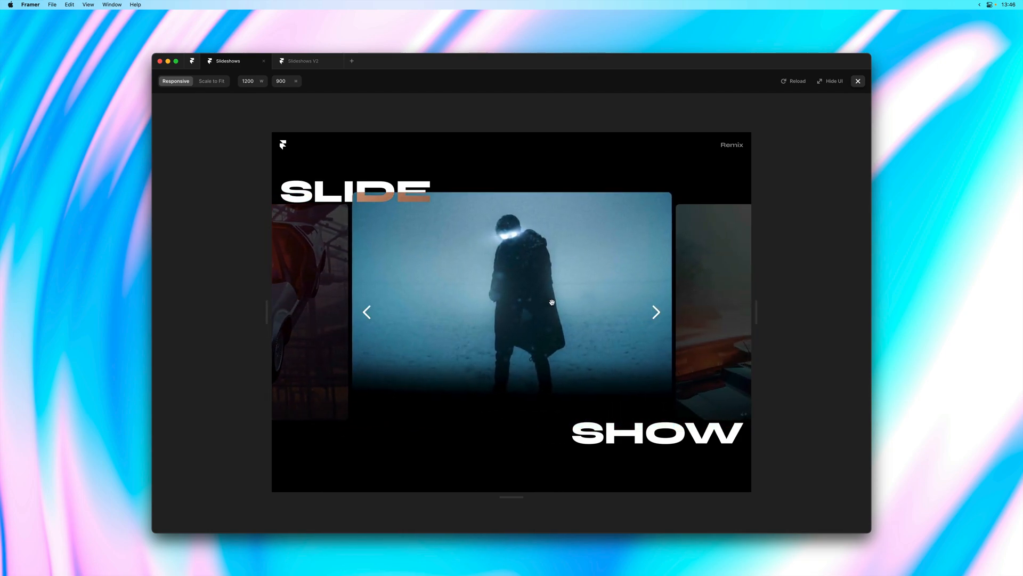
{"action": "left_click", "coordinate": [655, 313]}
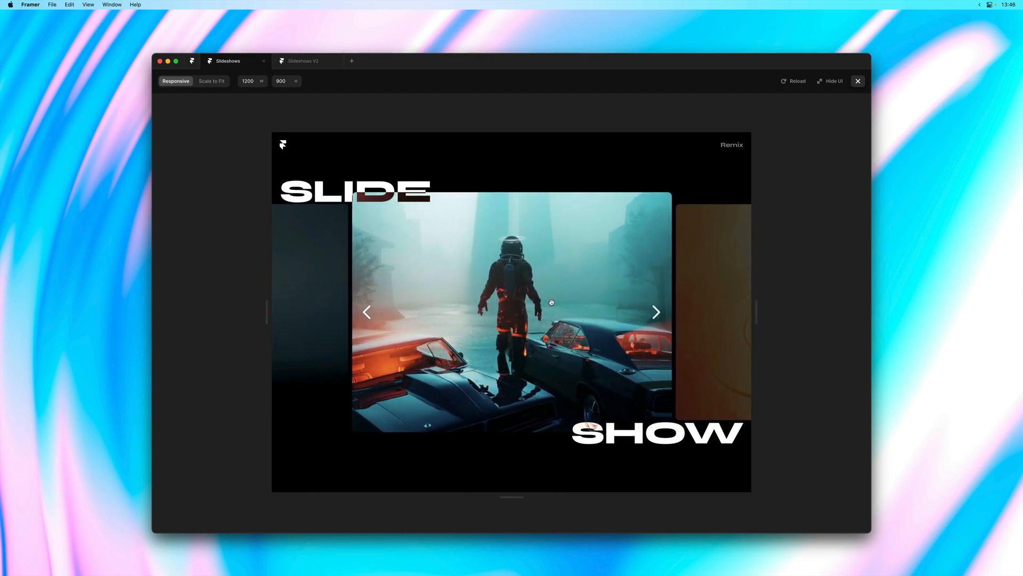
{"action": "left_click", "coordinate": [655, 312]}
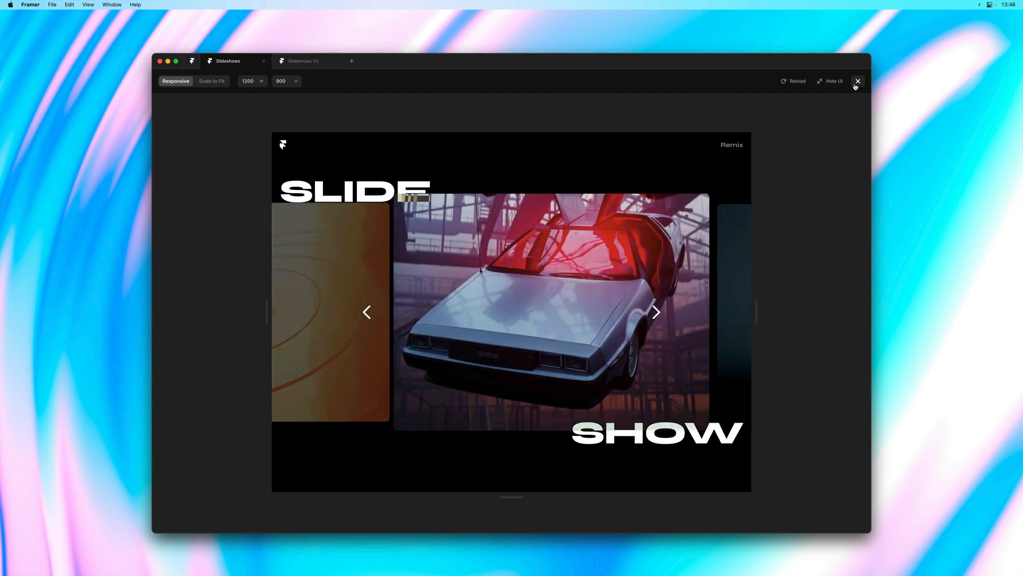
{"action": "left_click", "coordinate": [857, 81]}
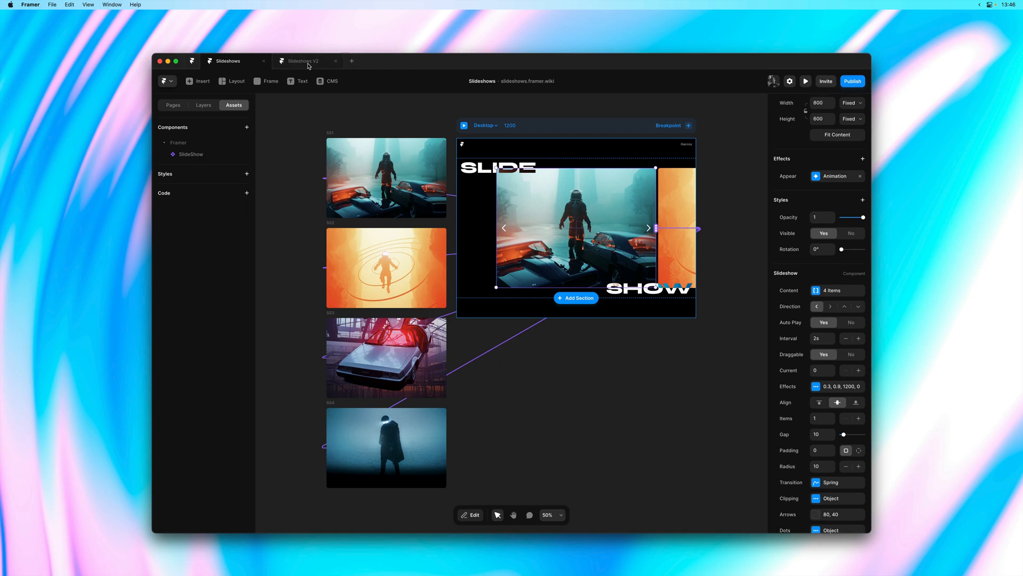
Switch to Slideshows V2 and zoom to 100% on the Desktop frame's flower slideshow
{"action": "left_click", "coordinate": [302, 61]}
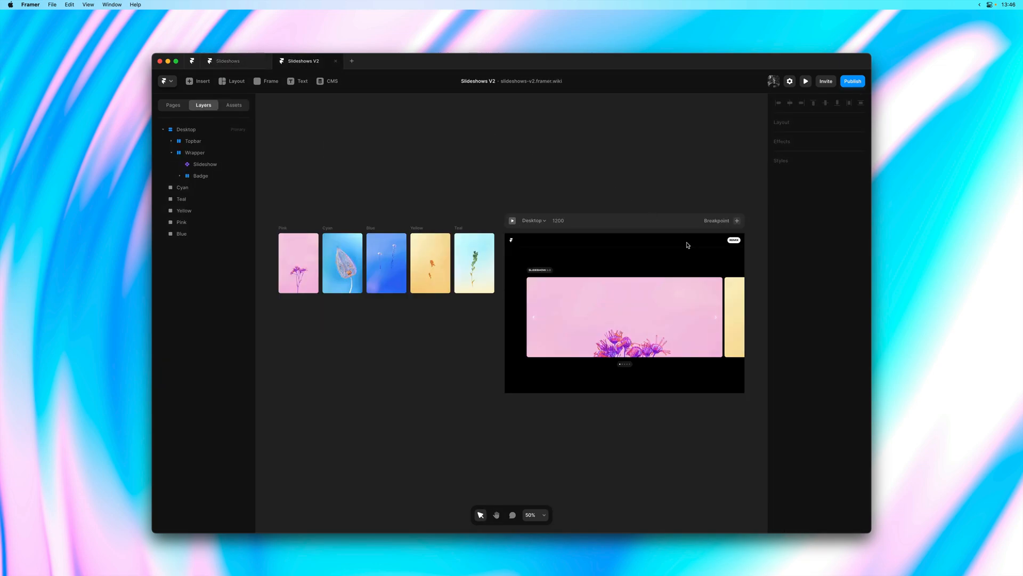
{"action": "left_click", "coordinate": [298, 263]}
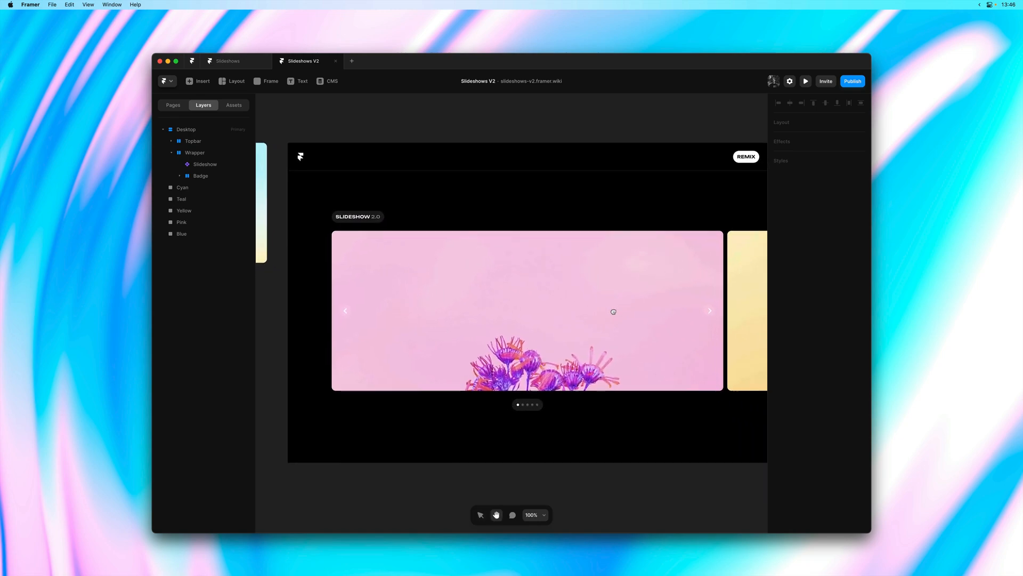
{"action": "left_click", "coordinate": [204, 164]}
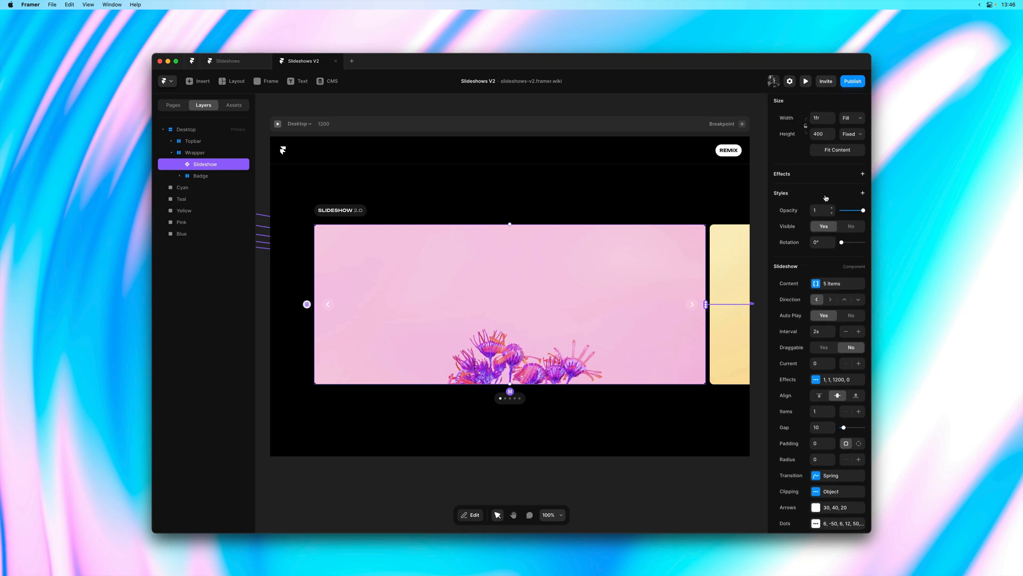
Set the slideshow item width to 320 so several narrow items show side by side
{"action": "type", "text": "320"}
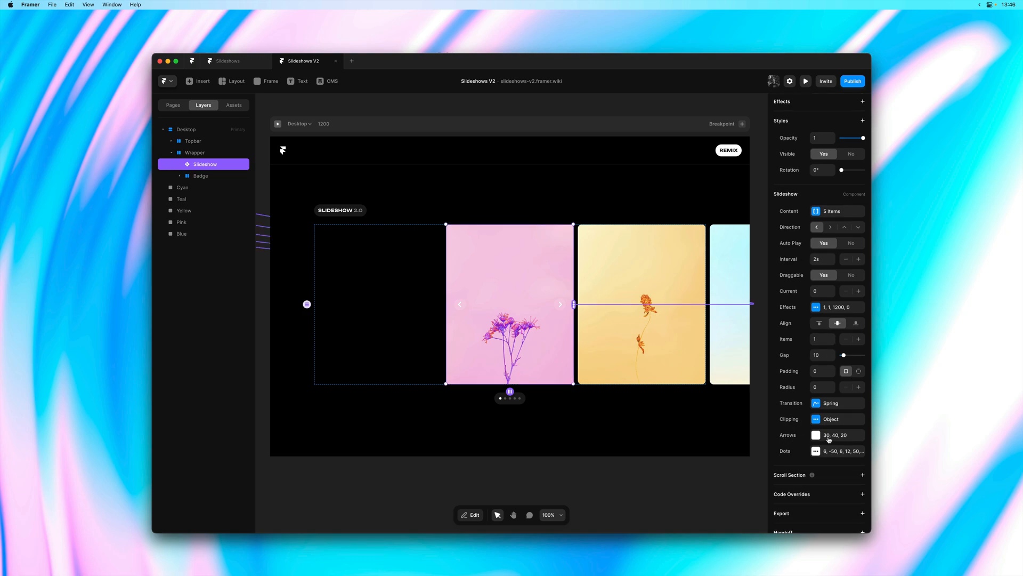
Set arrows Distance to Group, Position Top Right, Top -50 and Right -330
{"action": "left_click", "coordinate": [815, 435]}
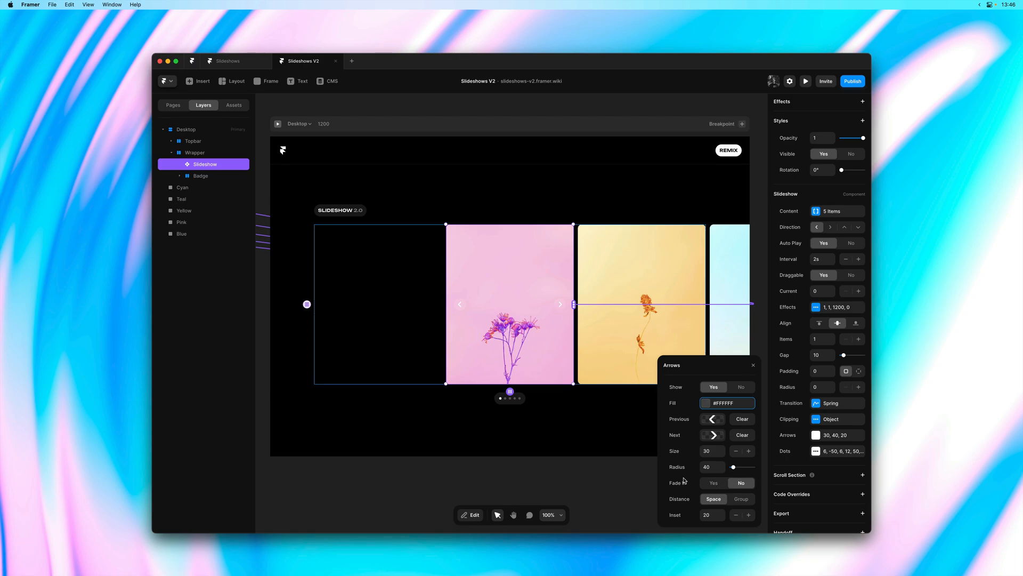
{"action": "mouse_move", "coordinate": [684, 485]}
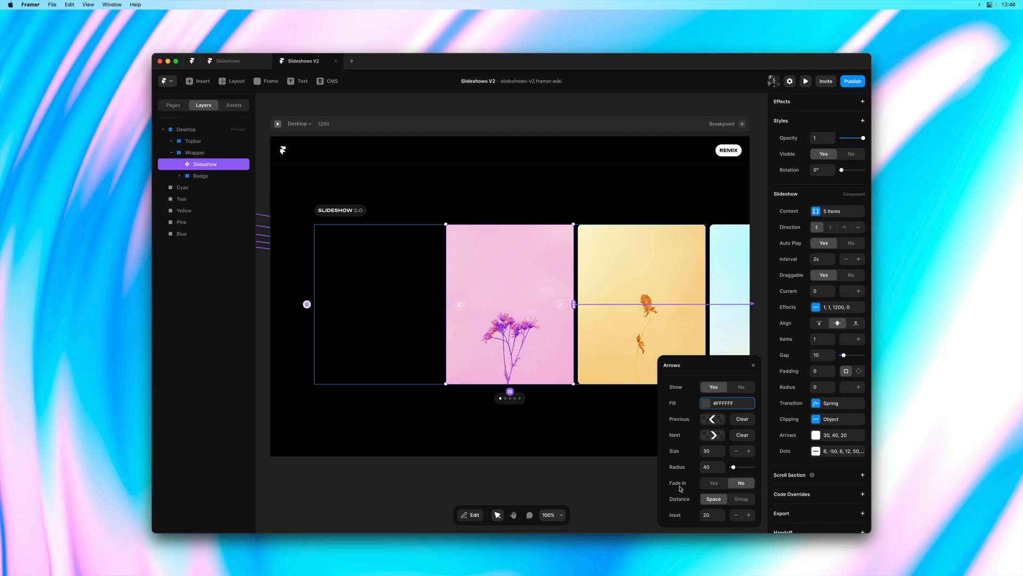
{"action": "left_click", "coordinate": [741, 483]}
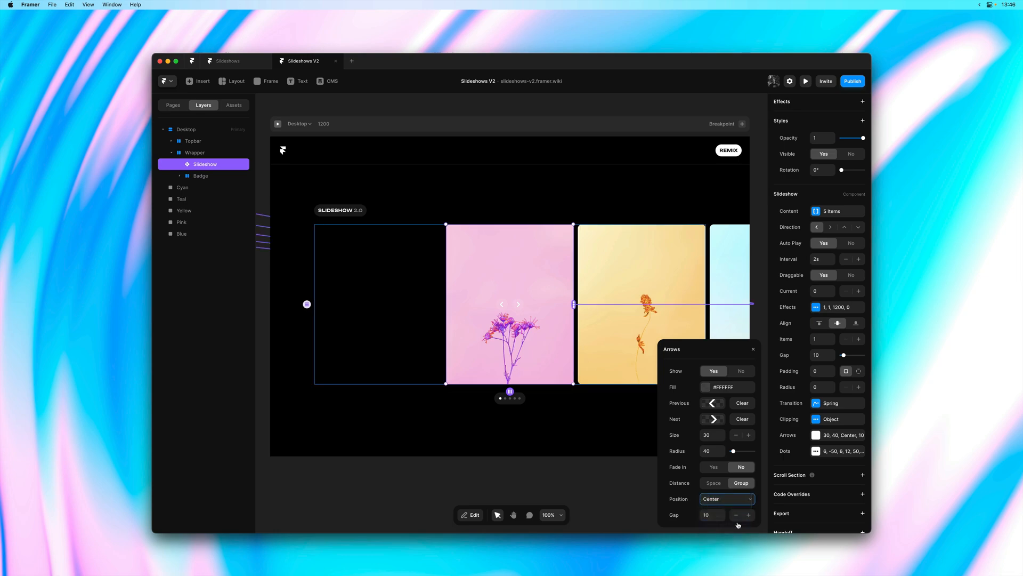
{"action": "left_click", "coordinate": [726, 499]}
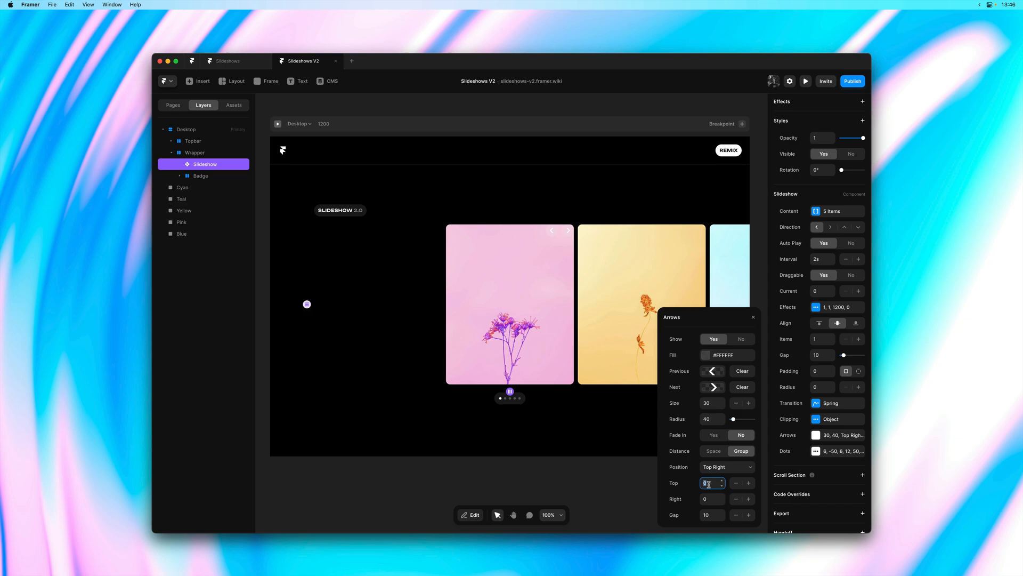
{"action": "type", "text": "-50"}
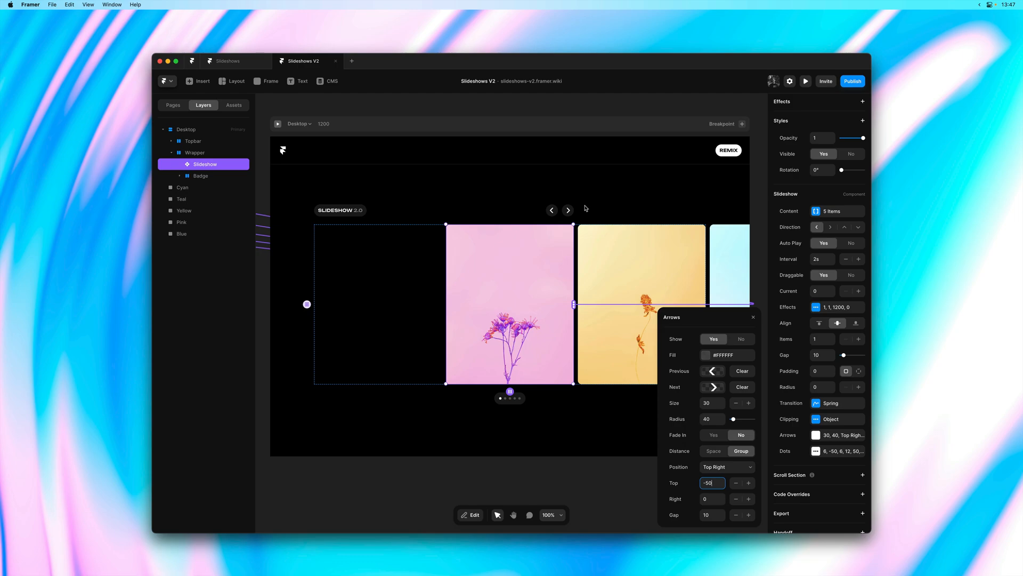
{"action": "mouse_move", "coordinate": [530, 408]}
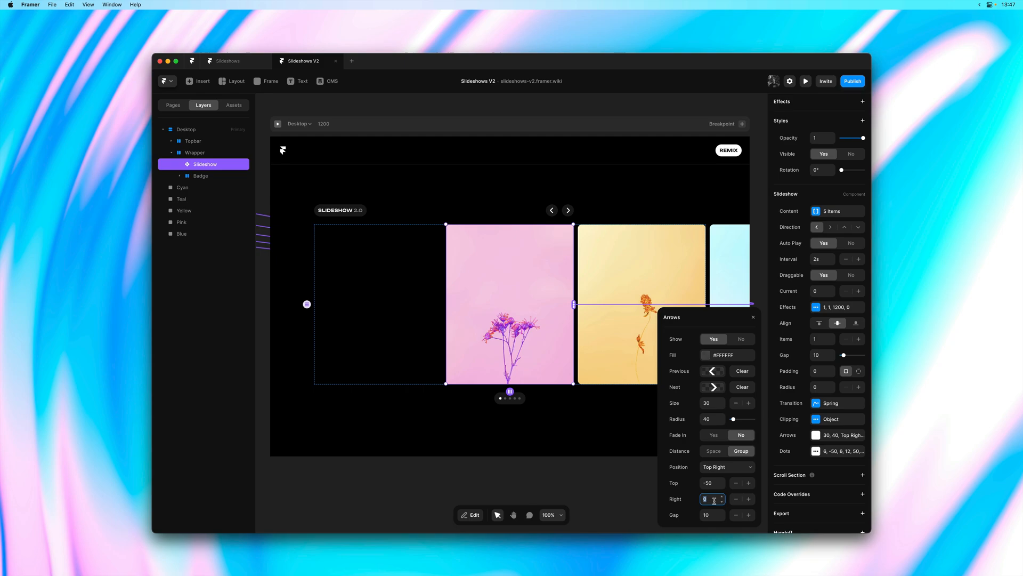
{"action": "type", "text": "-330"}
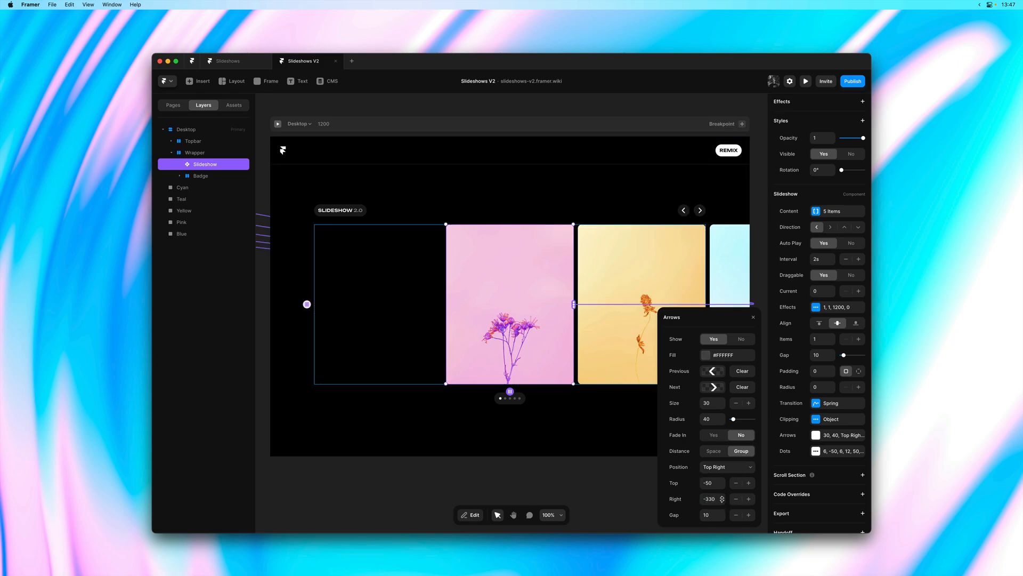
{"action": "left_click_drag", "start_coordinate": [710, 499], "coordinate": [716, 498]}
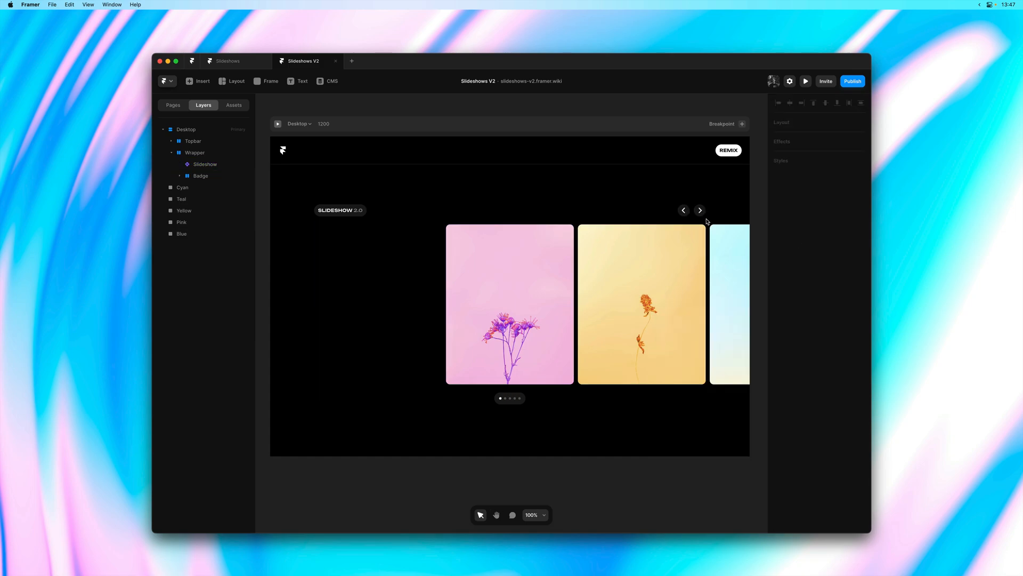
Preview the page and step the flower slideshow forward with the grouped next arrow
{"action": "left_click", "coordinate": [205, 165]}
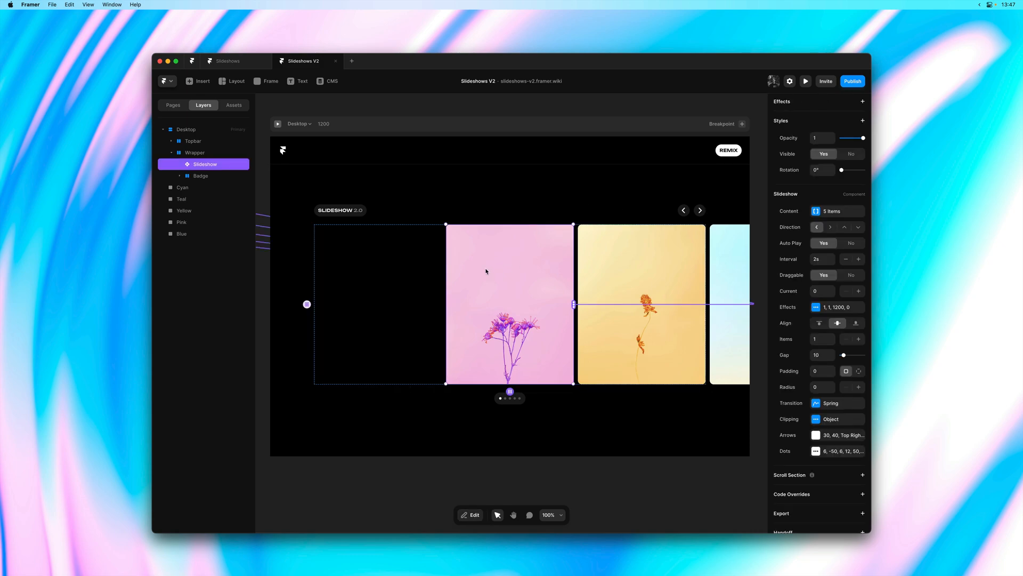
{"action": "left_click", "coordinate": [806, 81]}
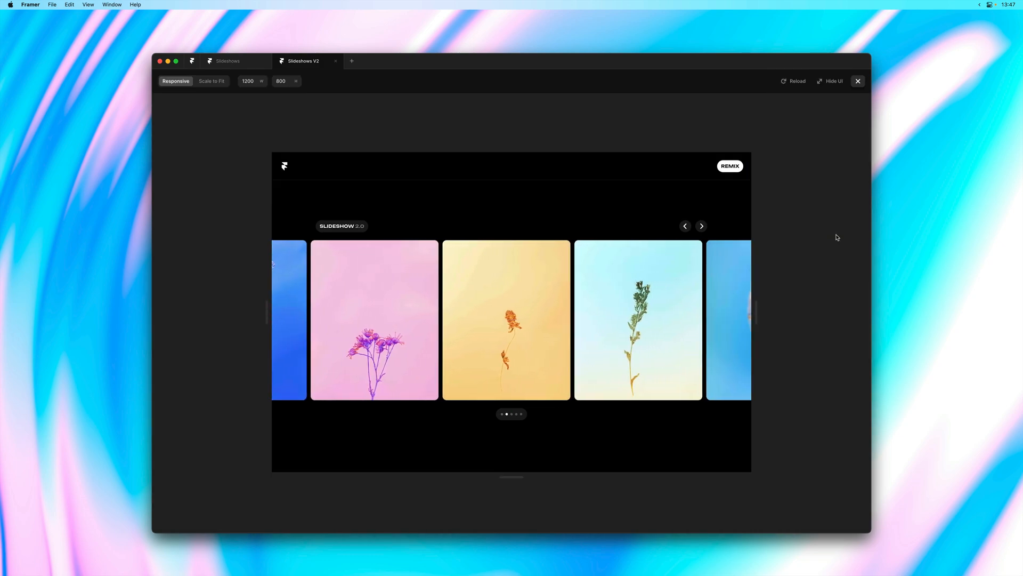
{"action": "left_click", "coordinate": [701, 226]}
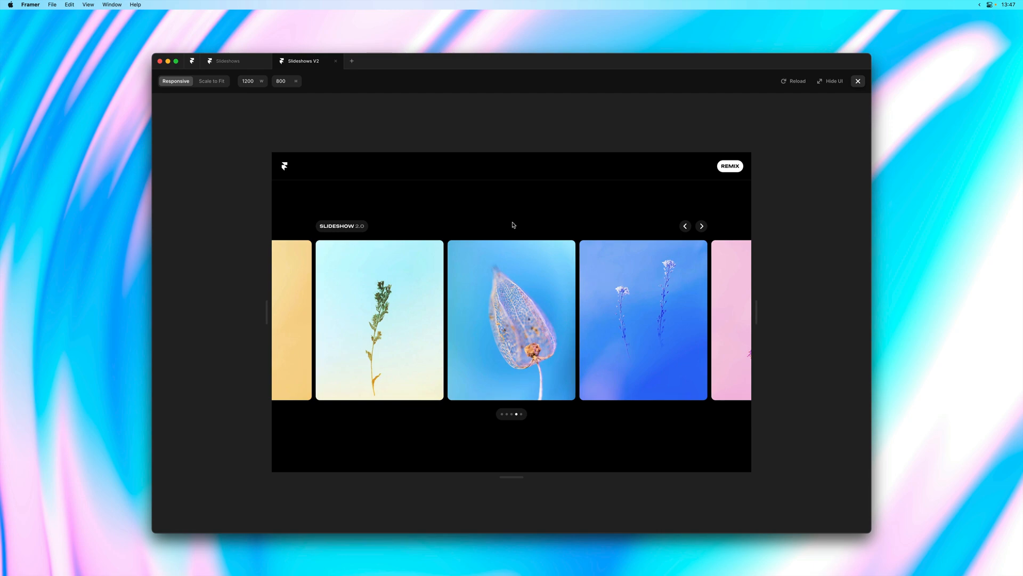
{"action": "left_click", "coordinate": [702, 226]}
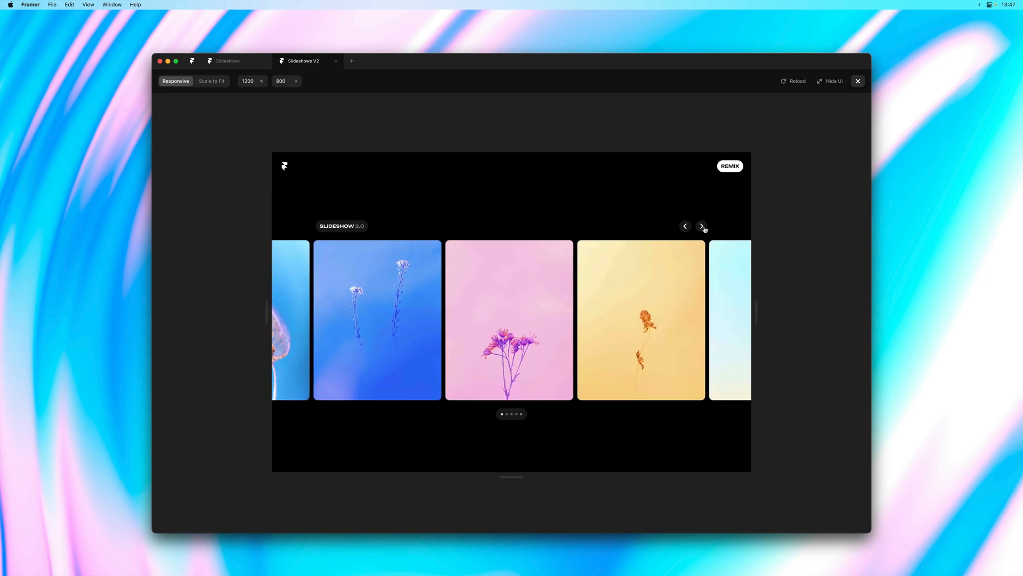
{"action": "left_click", "coordinate": [702, 226]}
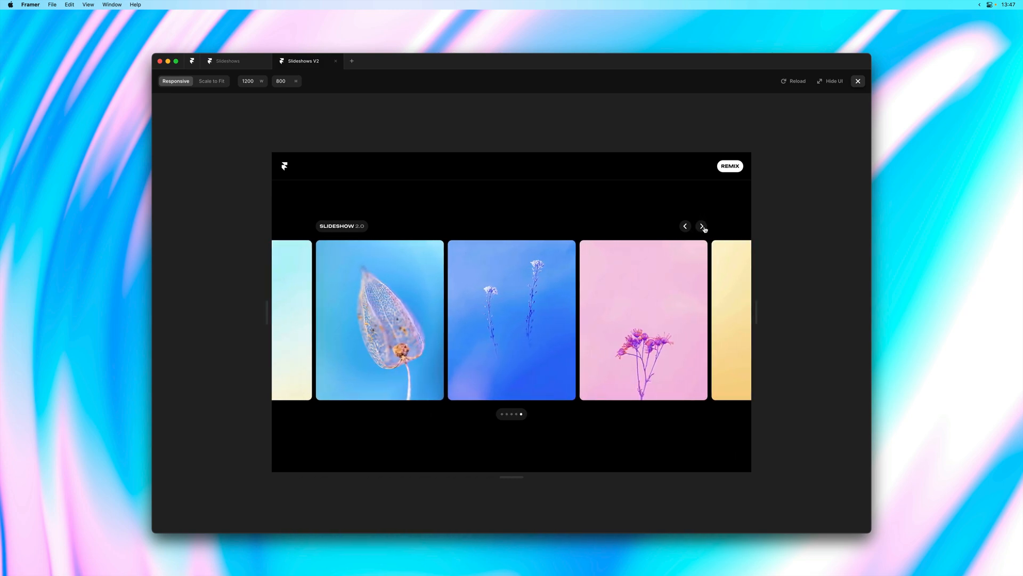
Swipe the flower items back and forth repeatedly while autoplay keeps running
{"action": "left_click", "coordinate": [701, 226]}
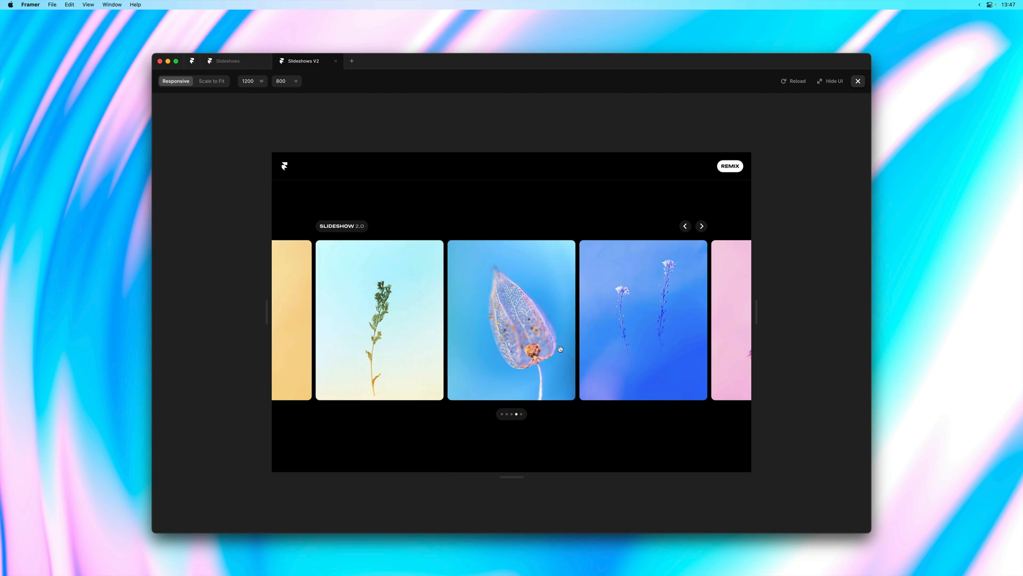
{"action": "left_click", "coordinate": [701, 226]}
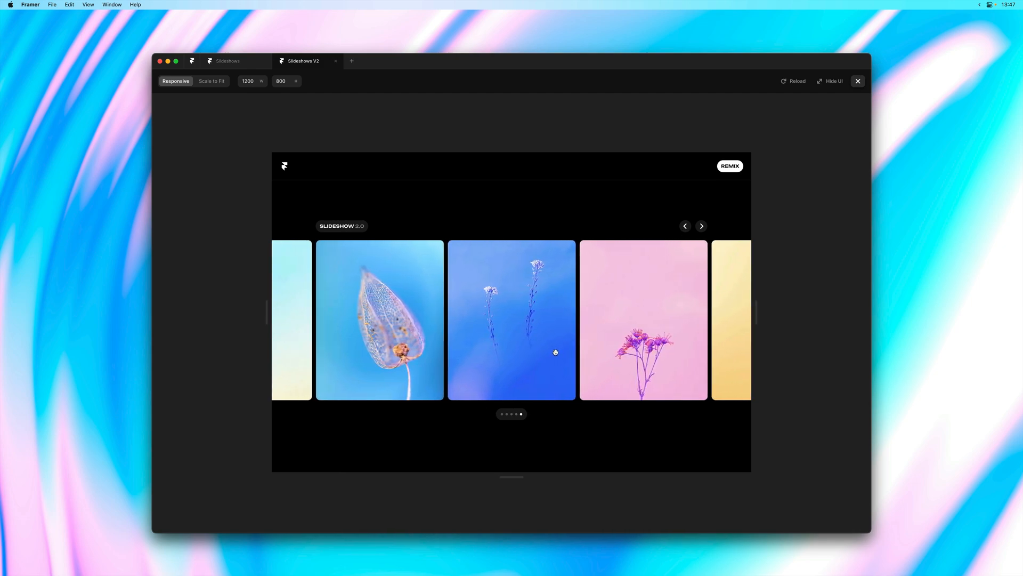
{"action": "left_click", "coordinate": [701, 226]}
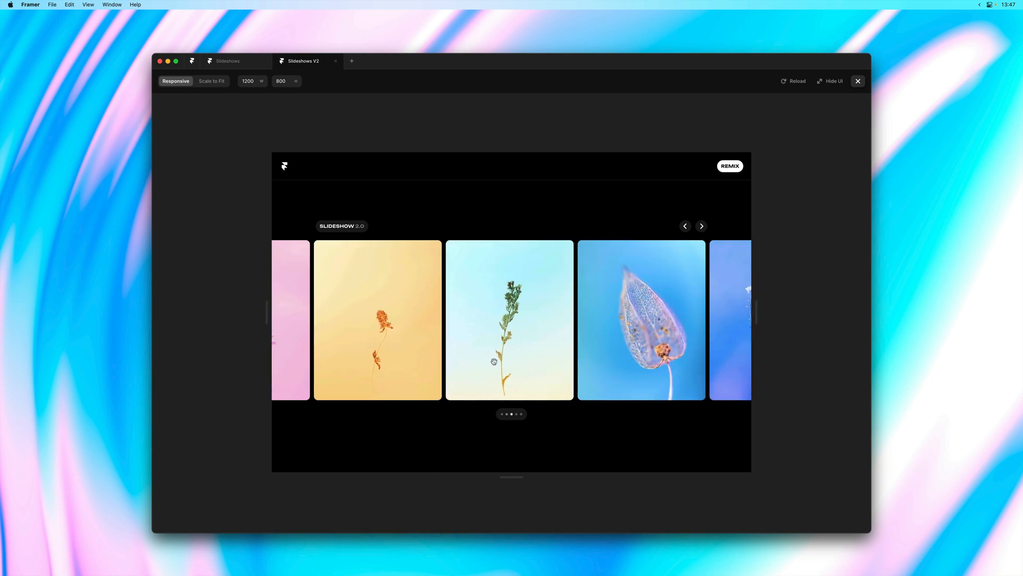
{"action": "left_click", "coordinate": [701, 226]}
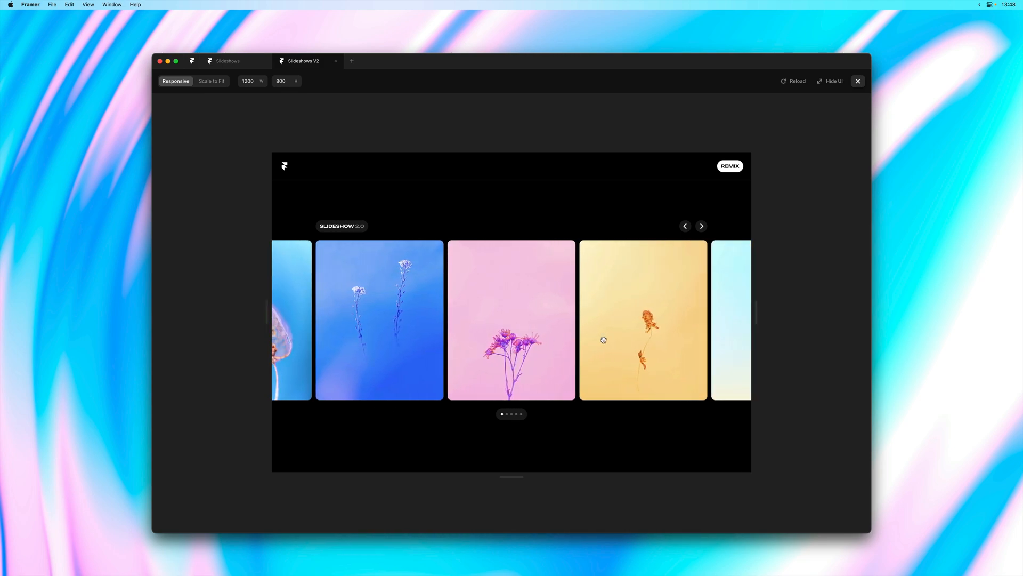
{"action": "left_click", "coordinate": [702, 226]}
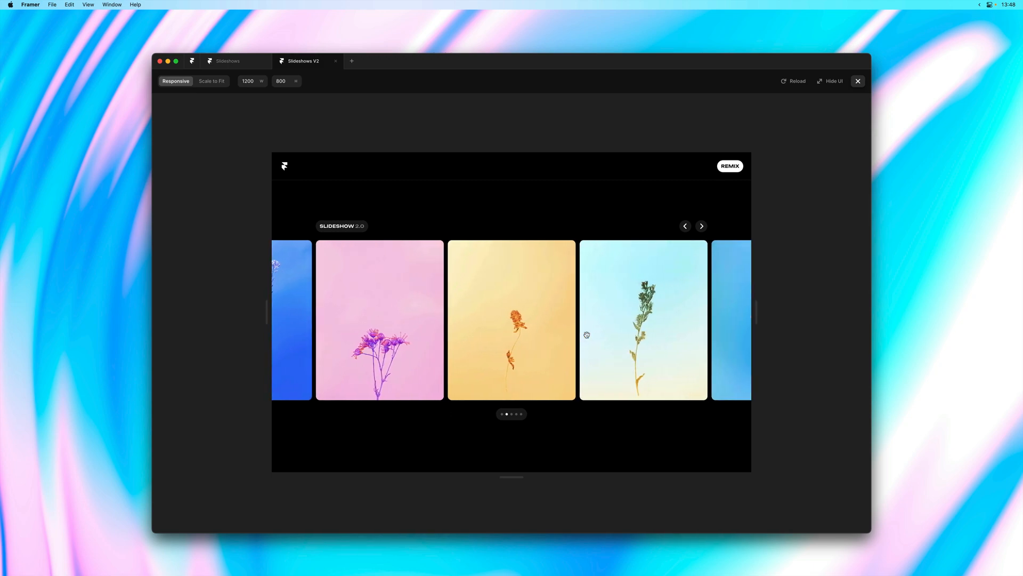
{"action": "left_click", "coordinate": [701, 226]}
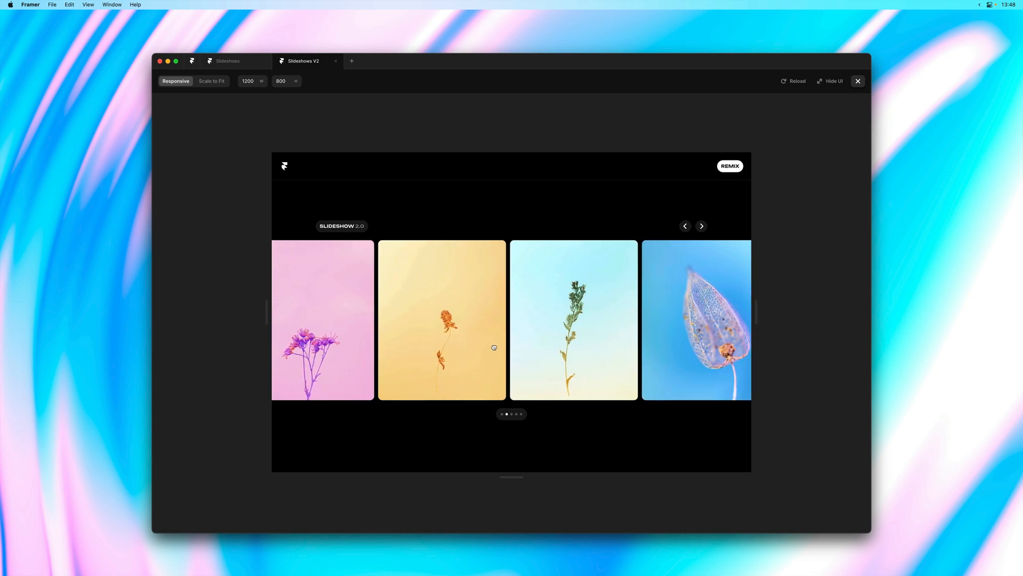
{"action": "left_click", "coordinate": [701, 226]}
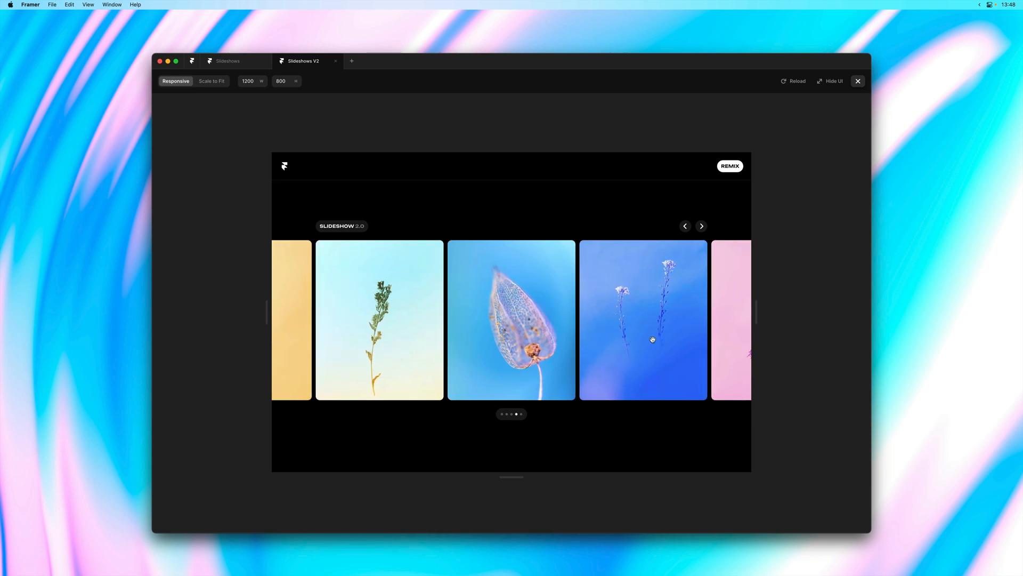
{"action": "left_click", "coordinate": [702, 226]}
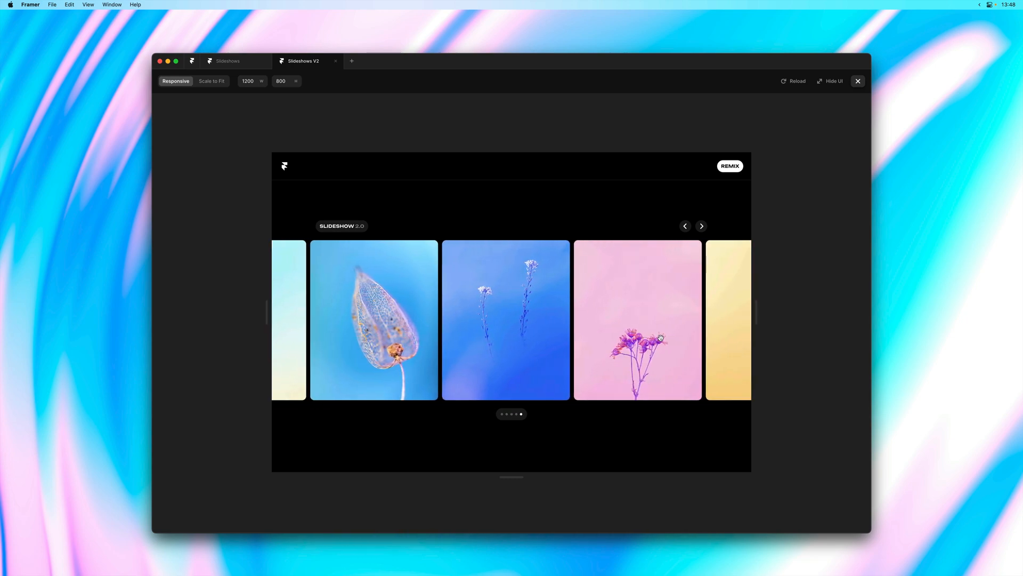
{"action": "left_click", "coordinate": [701, 226]}
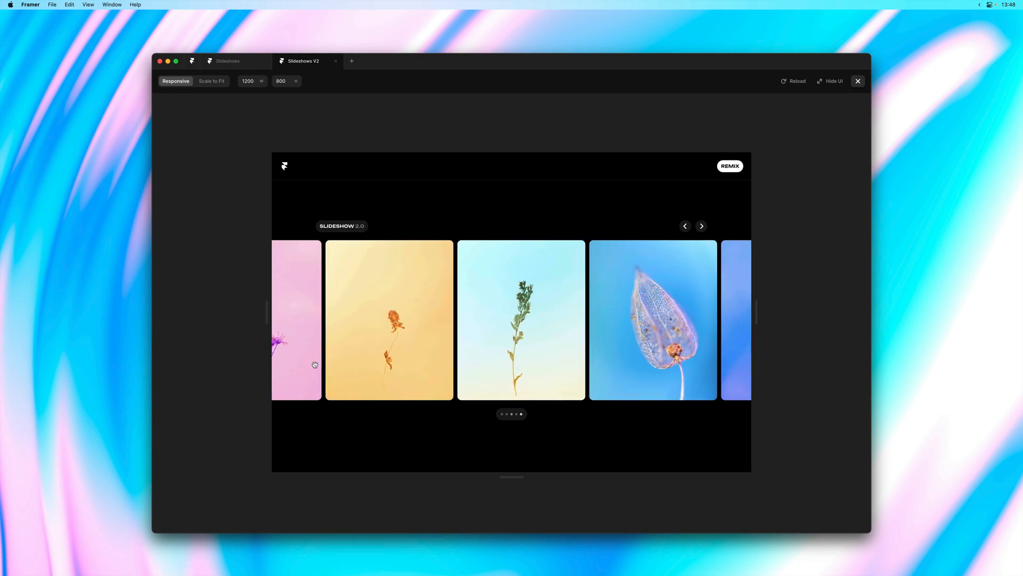
{"action": "left_click", "coordinate": [702, 226]}
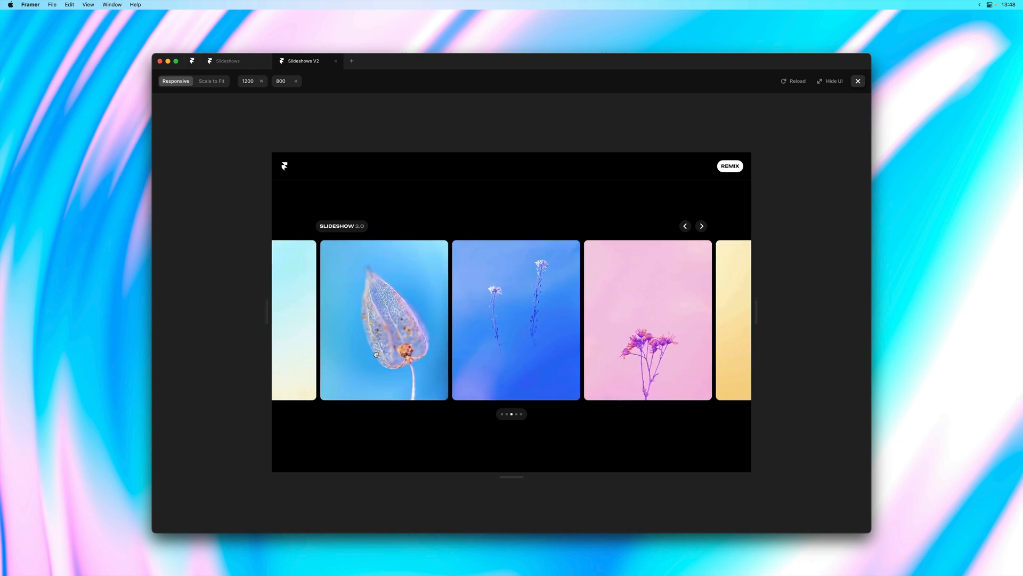
{"action": "left_click", "coordinate": [702, 226]}
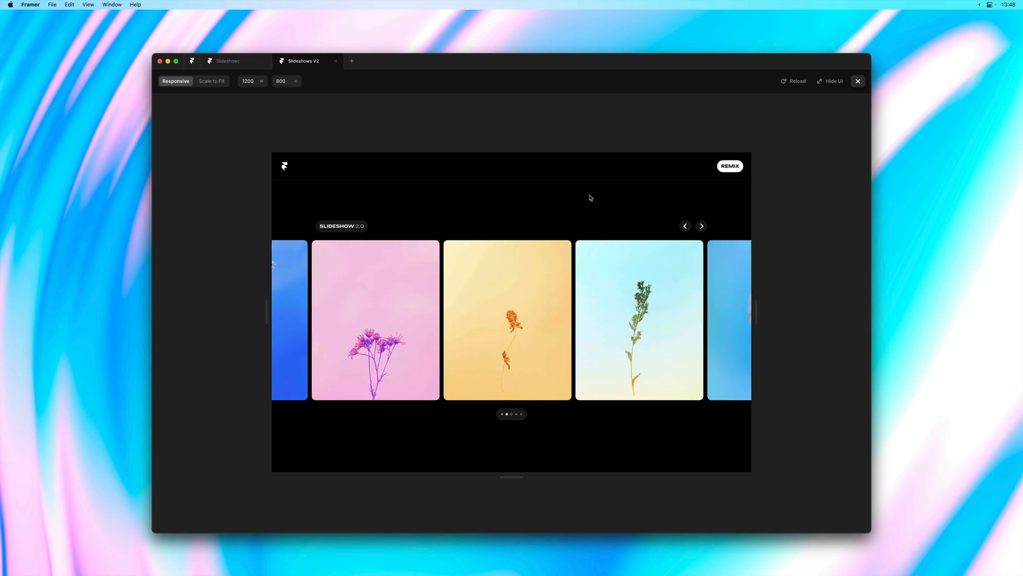
{"action": "left_click", "coordinate": [702, 226]}
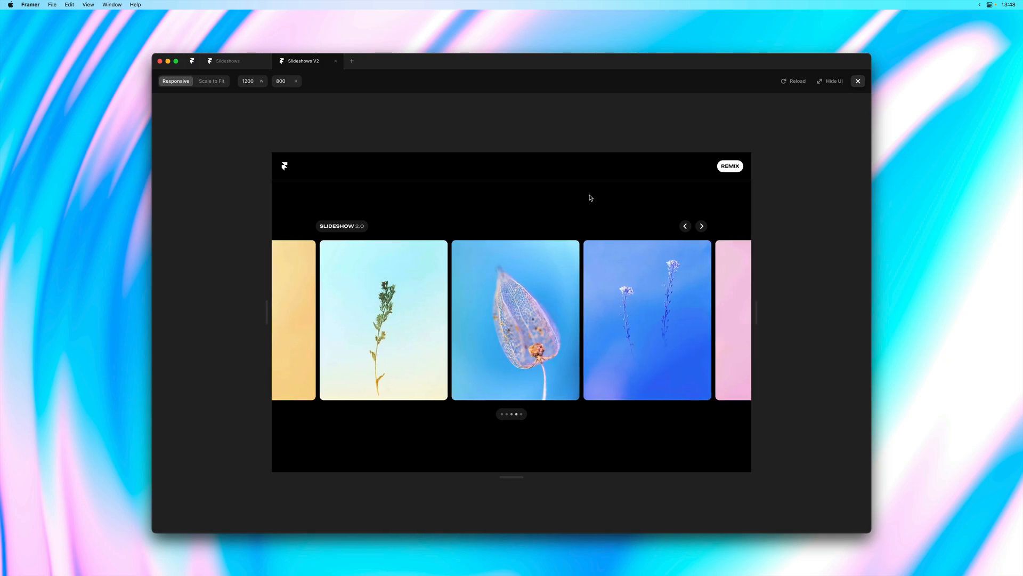
{"action": "left_click", "coordinate": [701, 226]}
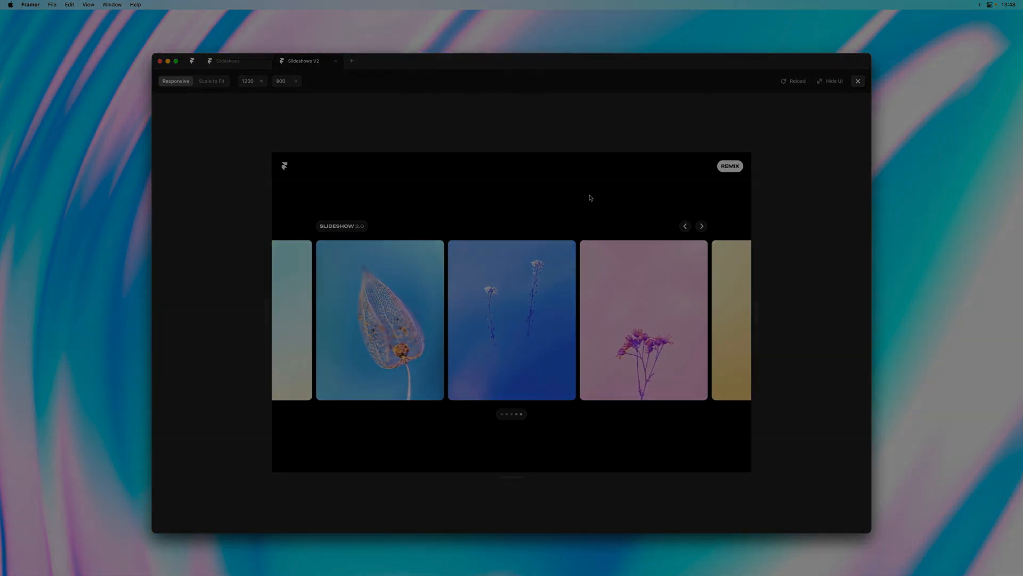